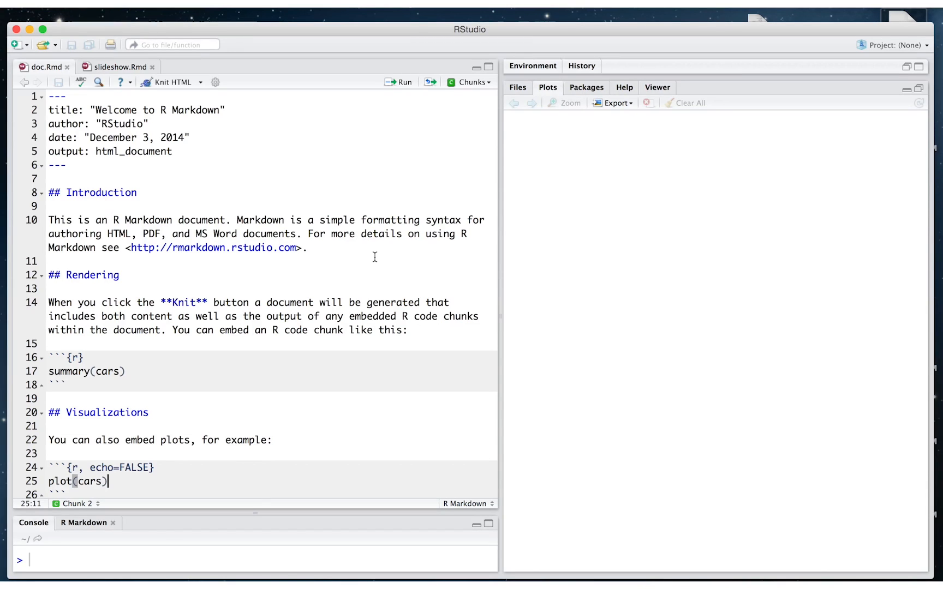
mouse_move(246, 289)
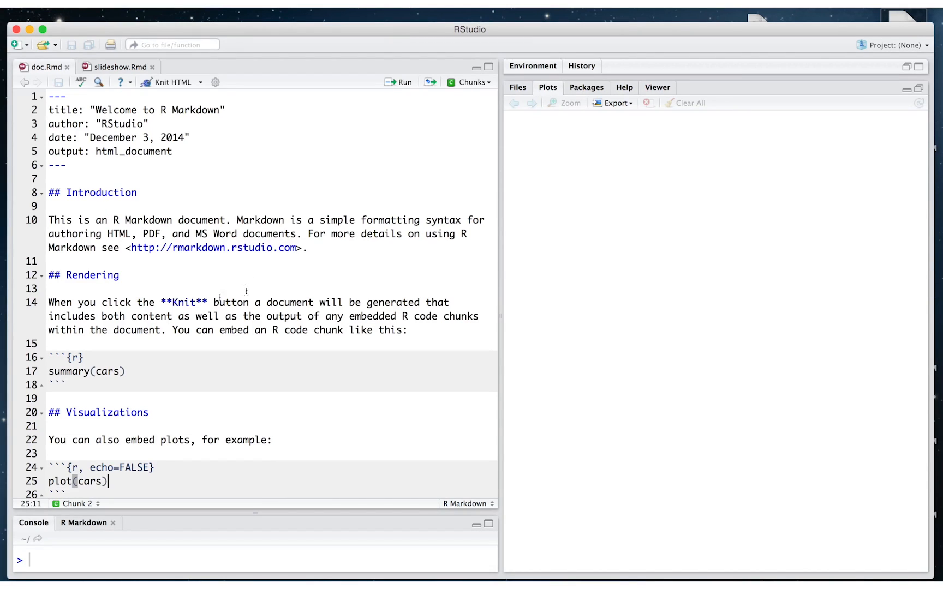
Step: Knit doc.Rmd to HTML and view doc.html with the cars summary and plot in Chrome
double_click(183, 302)
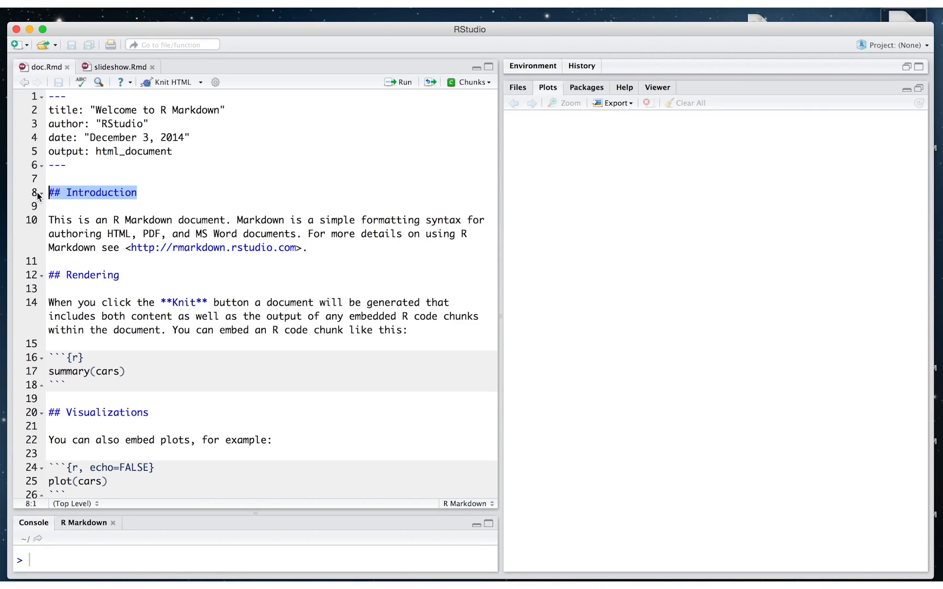
scroll("down", 3)
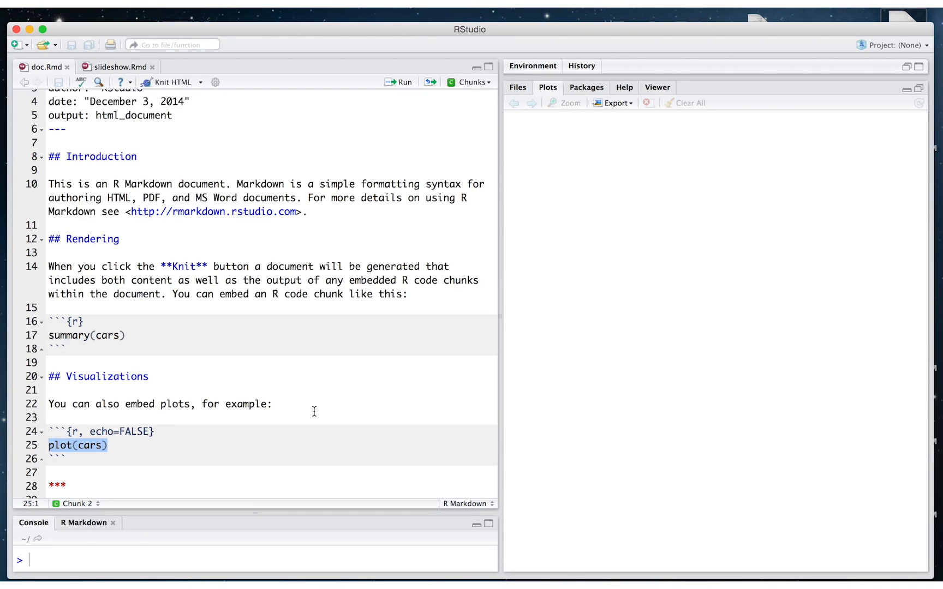
mouse_move(175, 81)
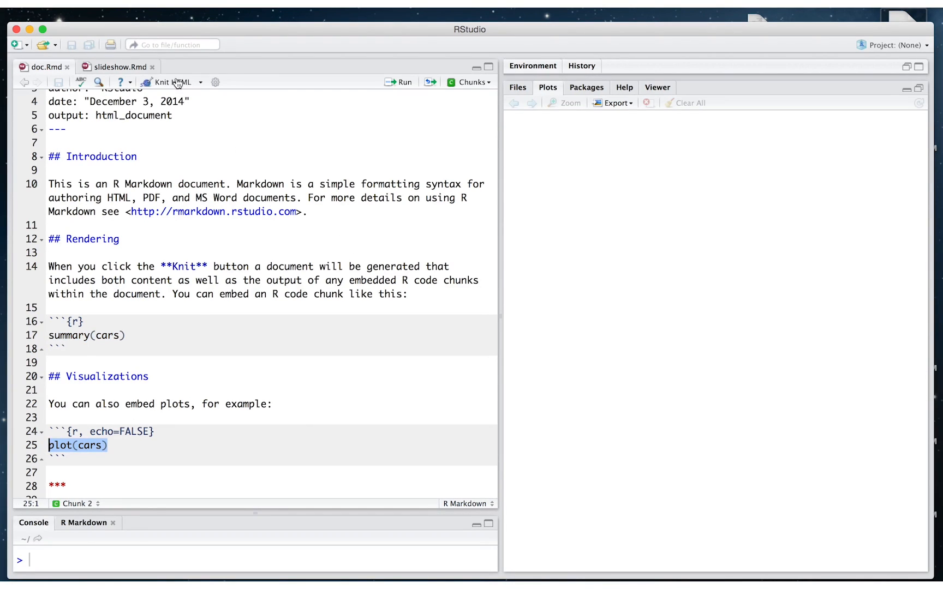
left_click(167, 82)
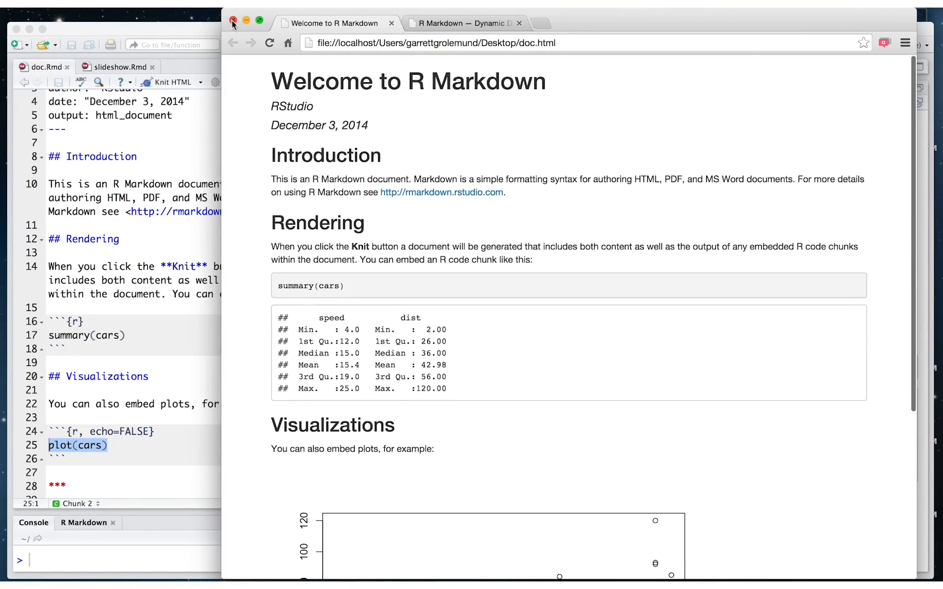
Step: Switch doc.Rmd's output format to pdf_document via Knit PDF
left_click(232, 23)
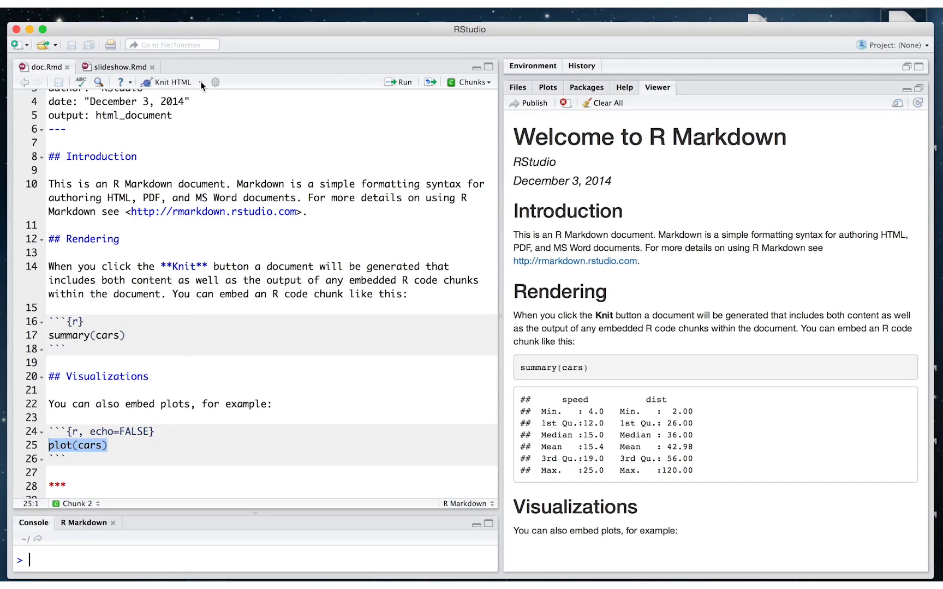
left_click(201, 82)
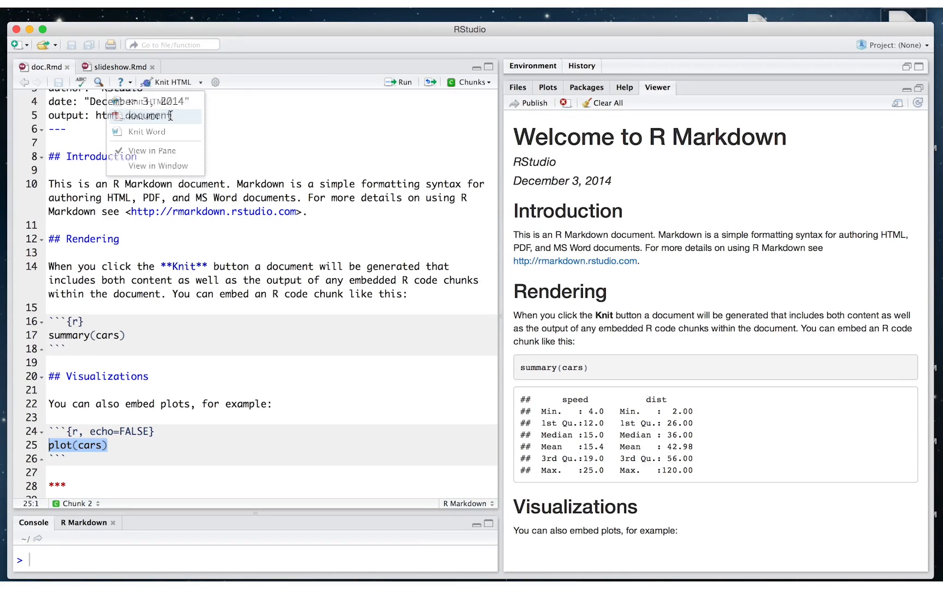
left_click(144, 115)
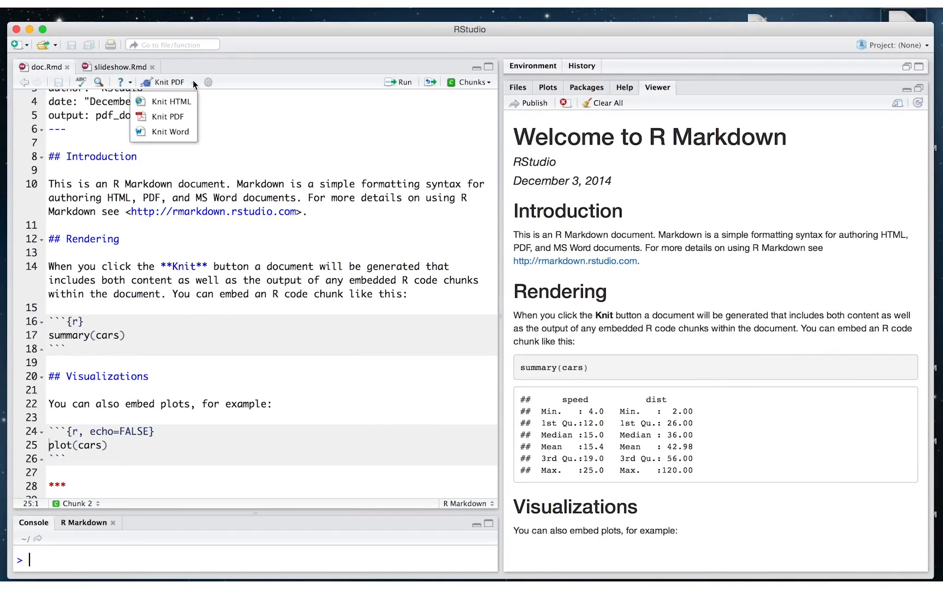
Step: Knit doc.Rmd to Word and review doc.docx's cars summary and scatter plot in Preview
left_click(172, 131)
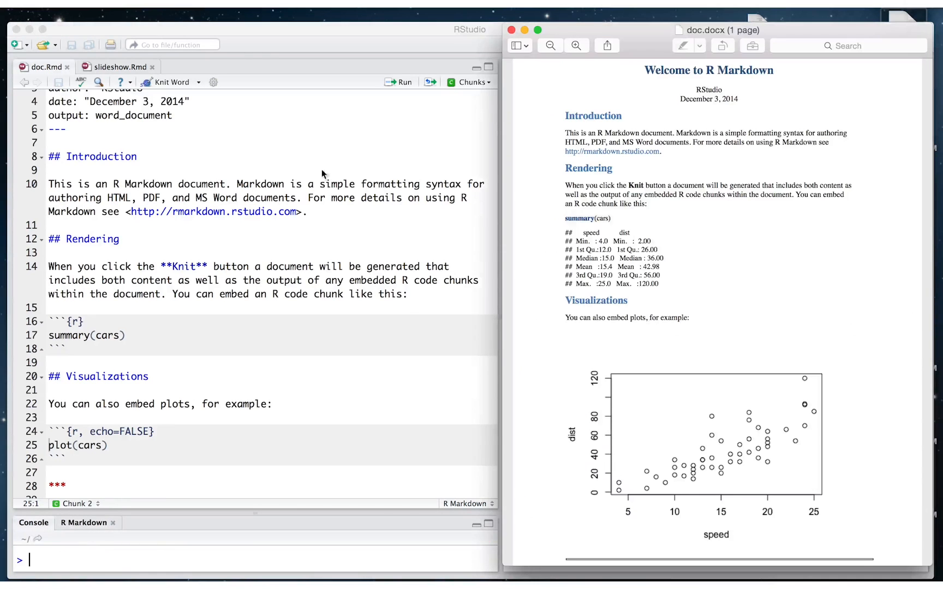
scroll("down", 3)
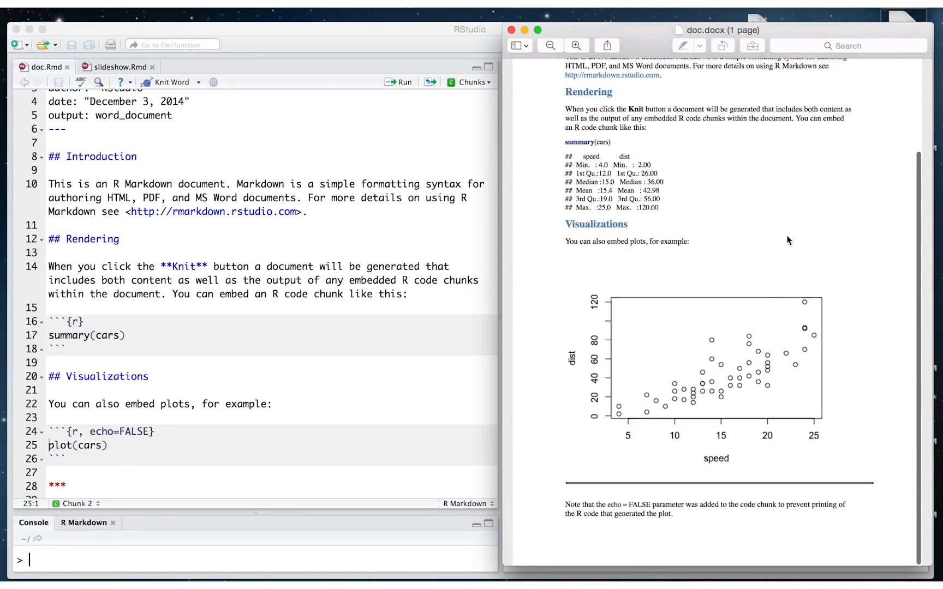
left_click(169, 82)
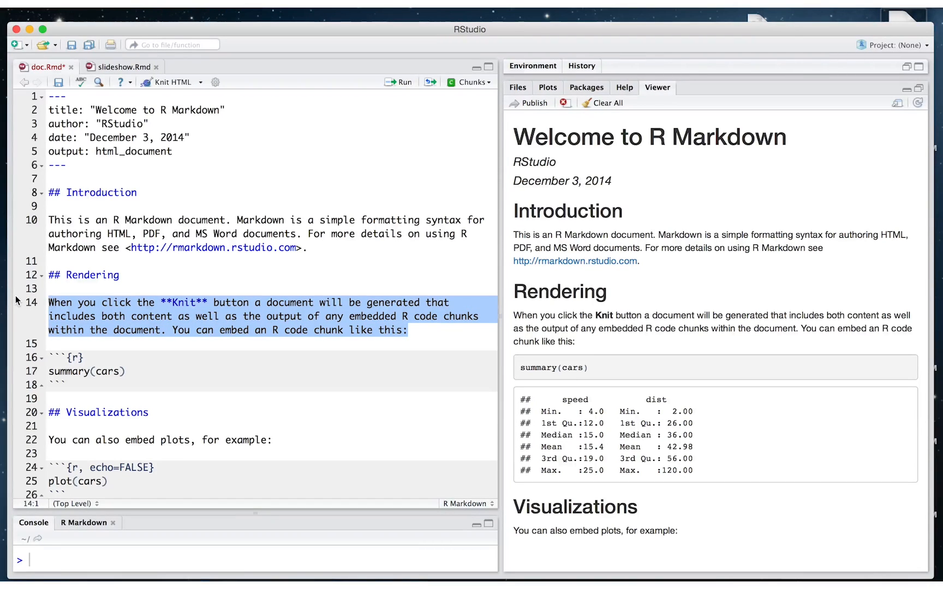
Step: Redefine cars as mtcars[c(1, 3)] so the plot shows disp versus mpg, trying the engine option
left_click(72, 357)
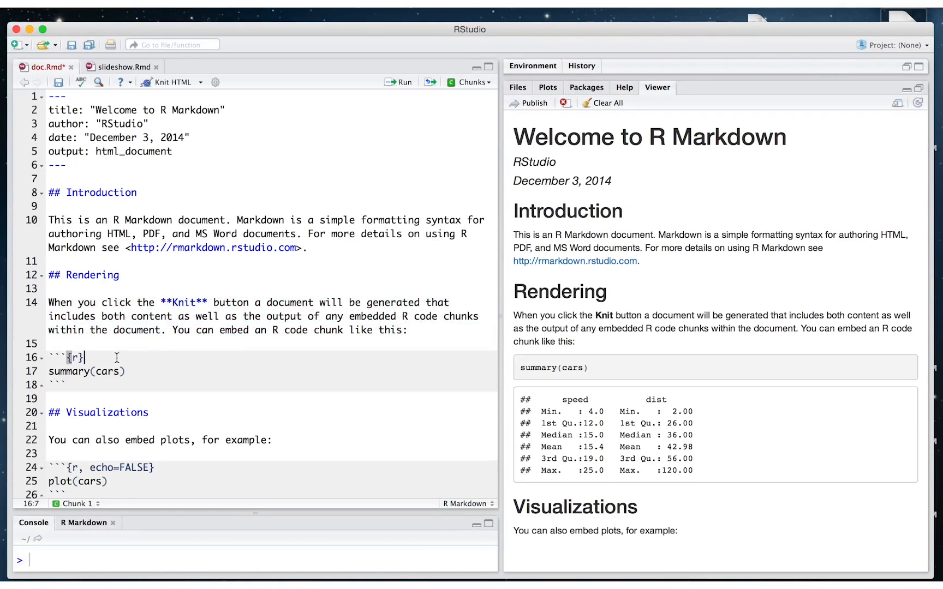
type("cars <- mtcars[c(1, 3)]")
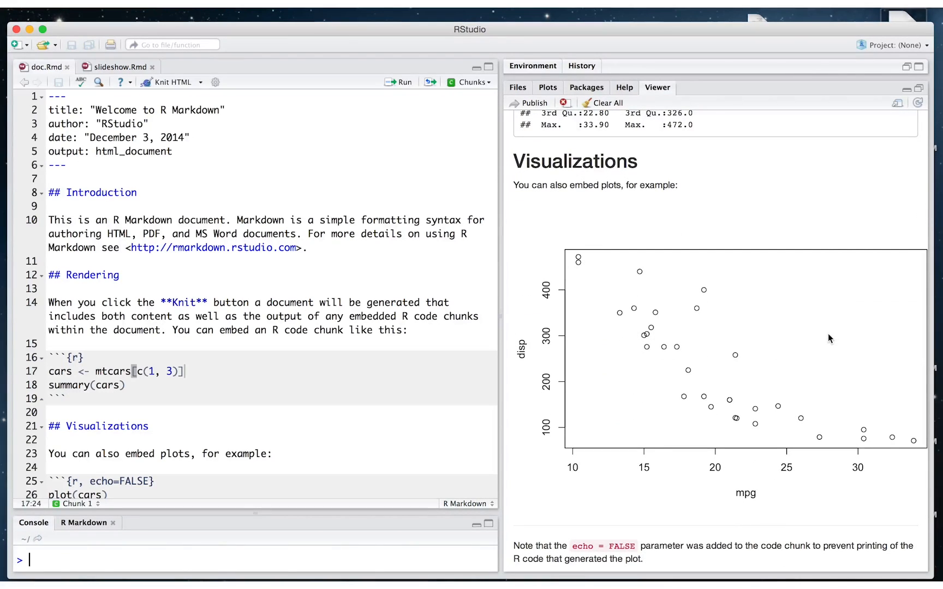
type("engine=")
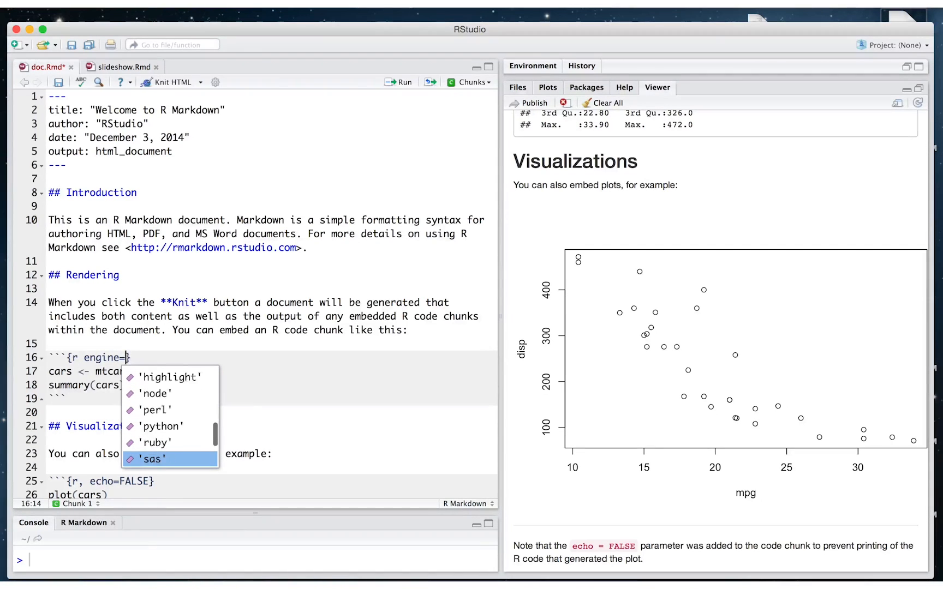
scroll("down", 3)
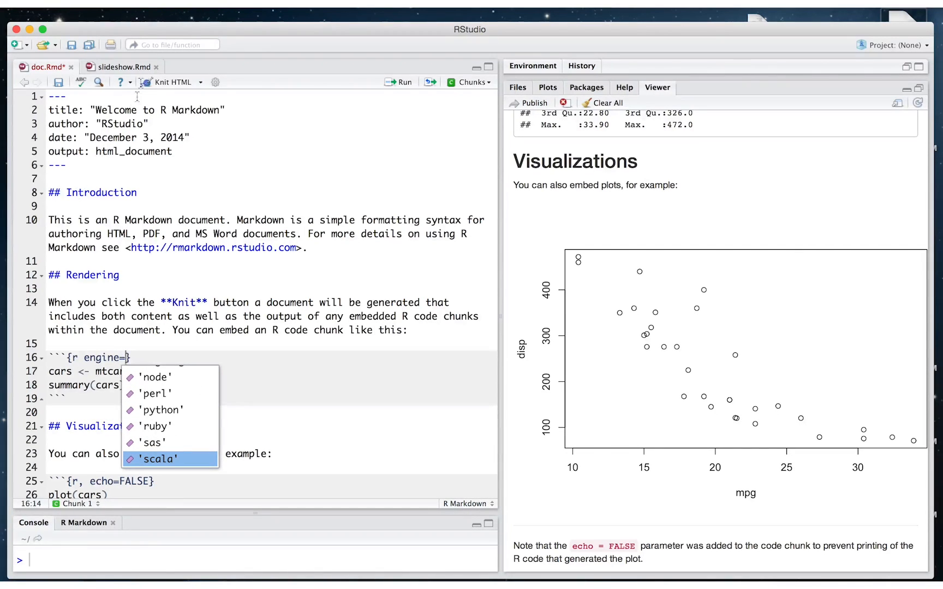
left_click(120, 67)
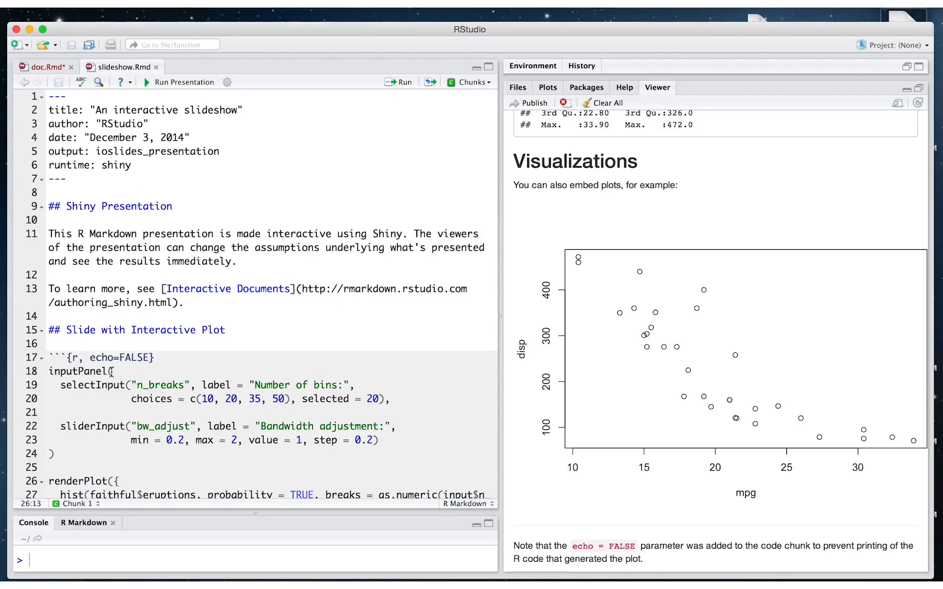
Step: Review the inputPanel and renderPlot code, then run slideshow.Rmd as a Shiny presentation
double_click(80, 372)
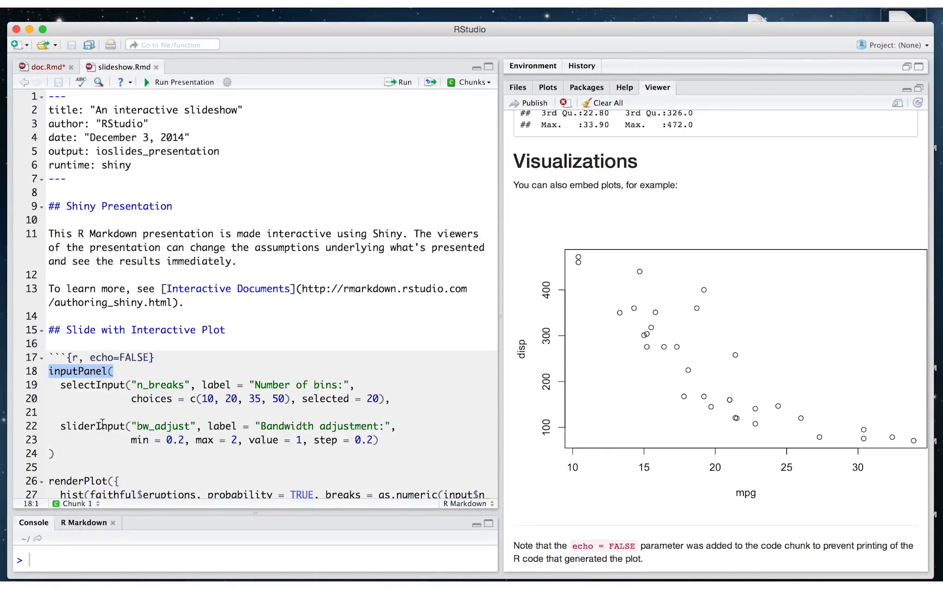
scroll("down", 3)
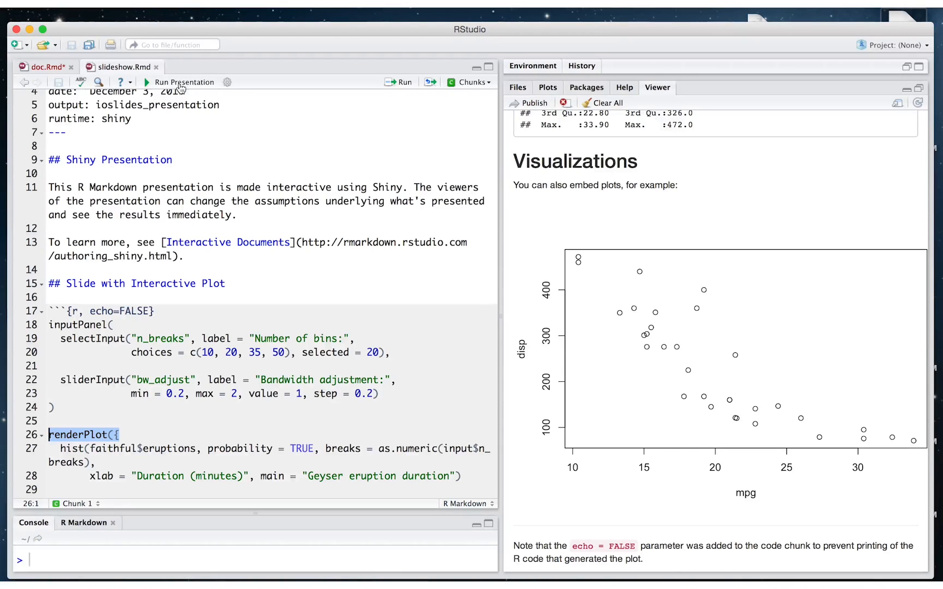
left_click(182, 81)
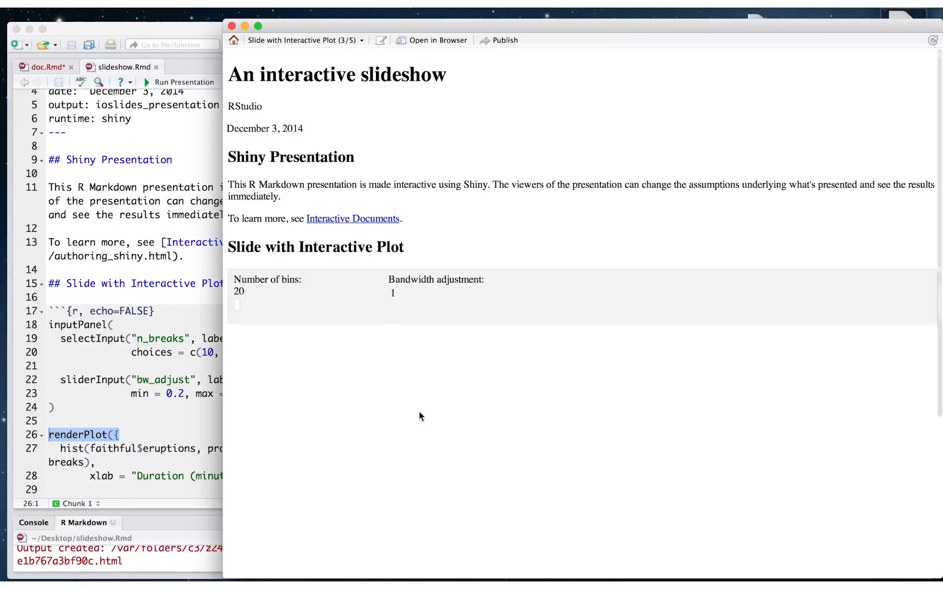